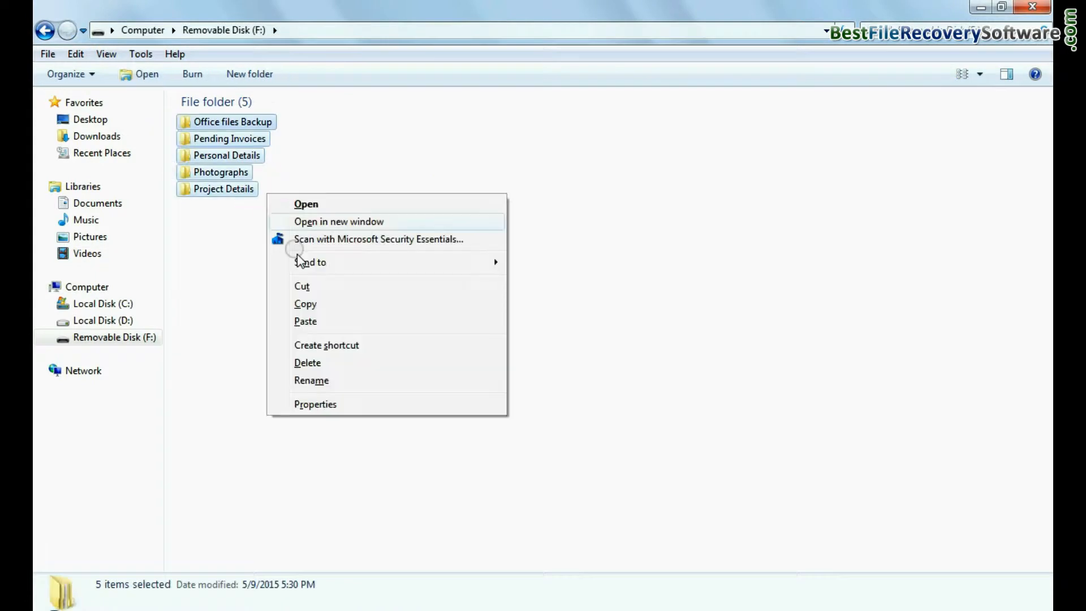
# Delete the five folders from Removable Disk (F:) in Windows Explorer
pyautogui.click(307, 362)
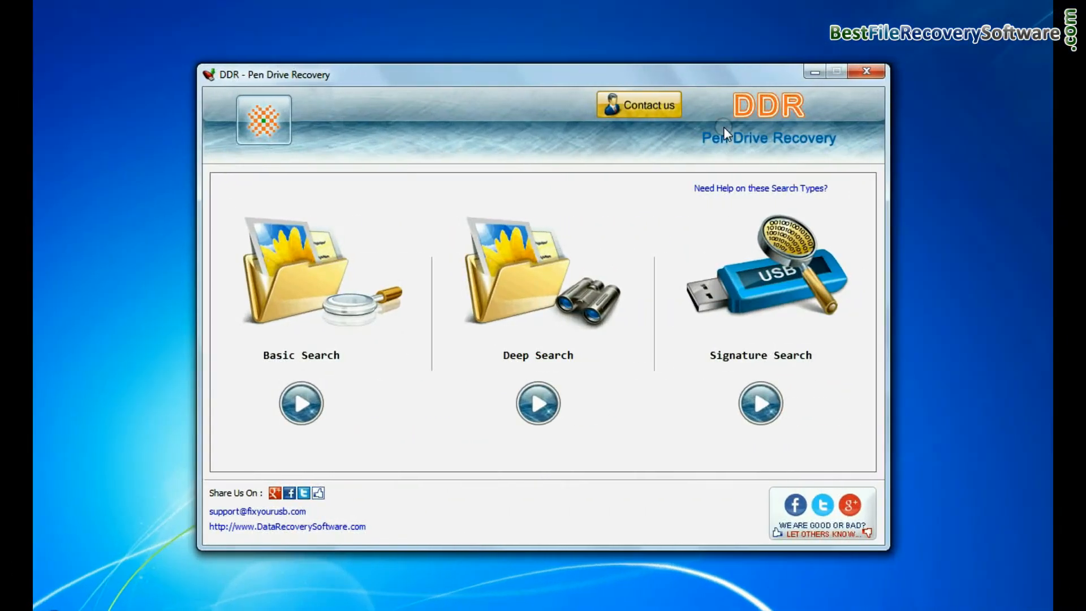
pyautogui.moveTo(848, 163)
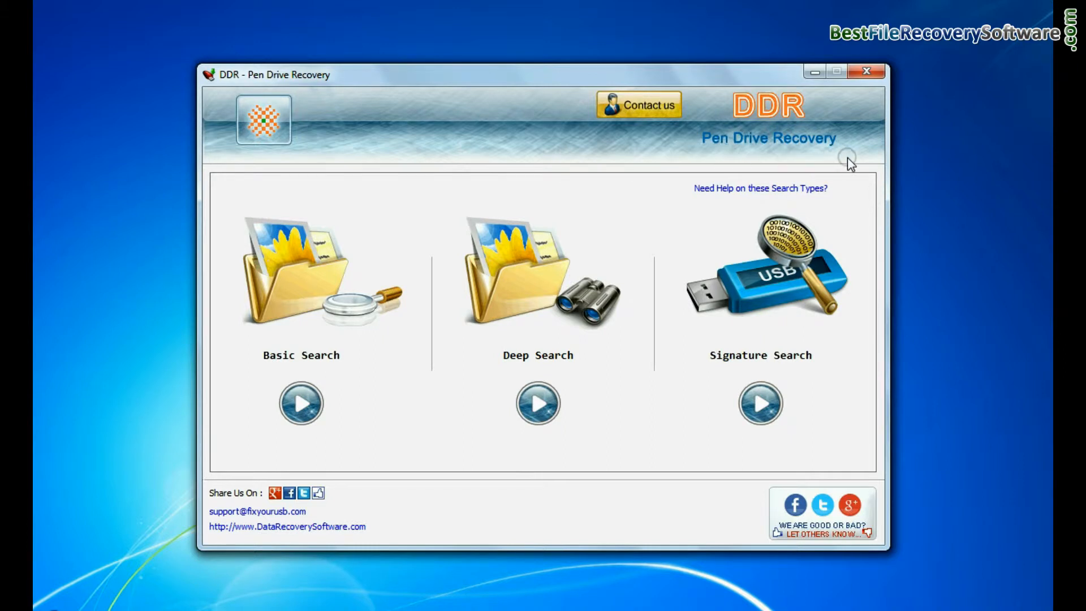
pyautogui.moveTo(262, 363)
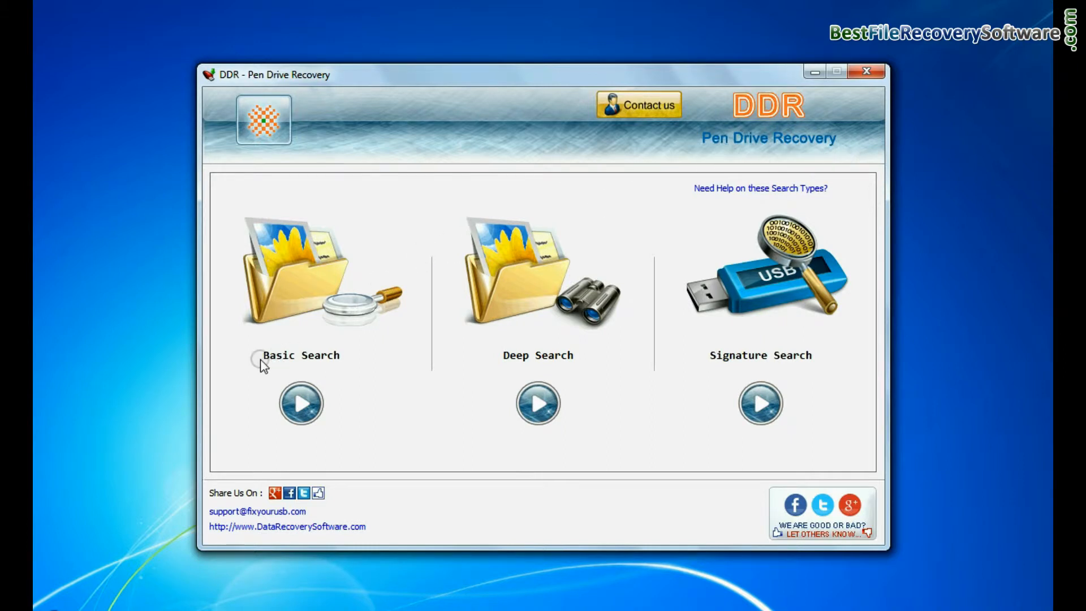
pyautogui.moveTo(488, 370)
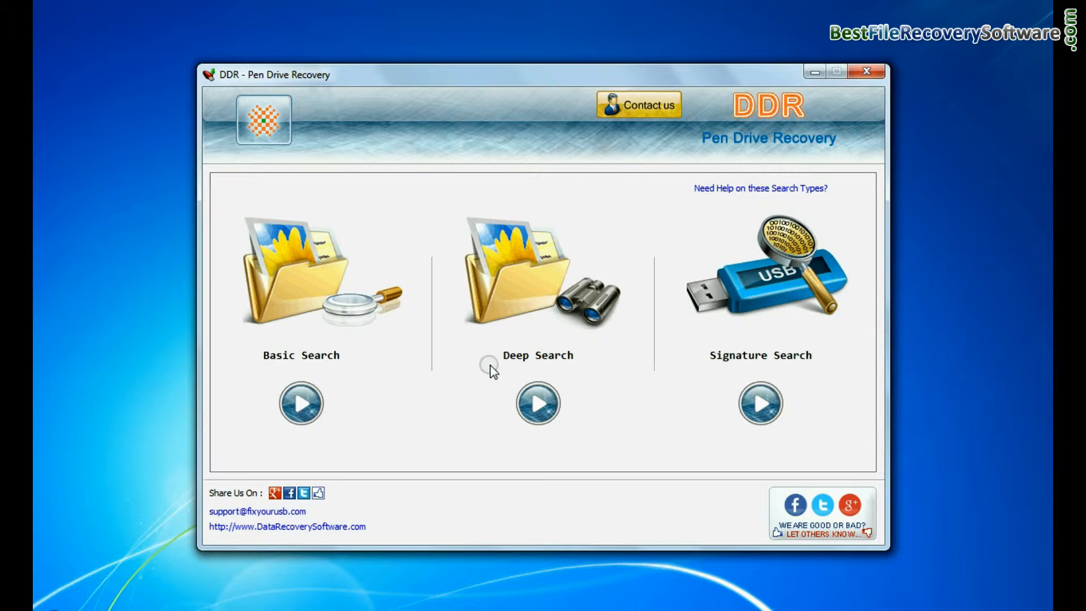
pyautogui.moveTo(819, 376)
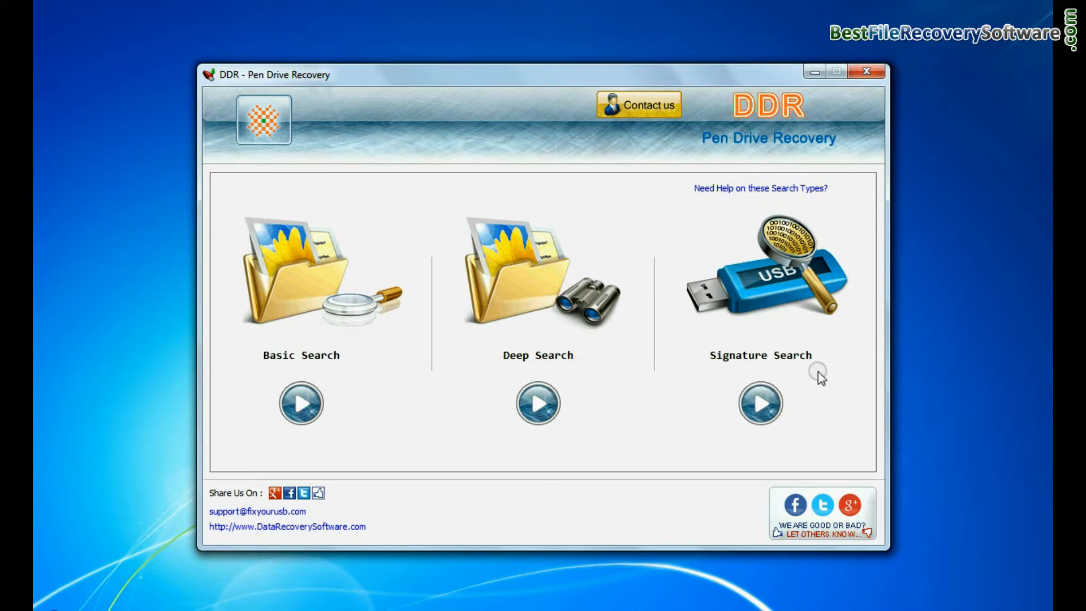
pyautogui.moveTo(346, 370)
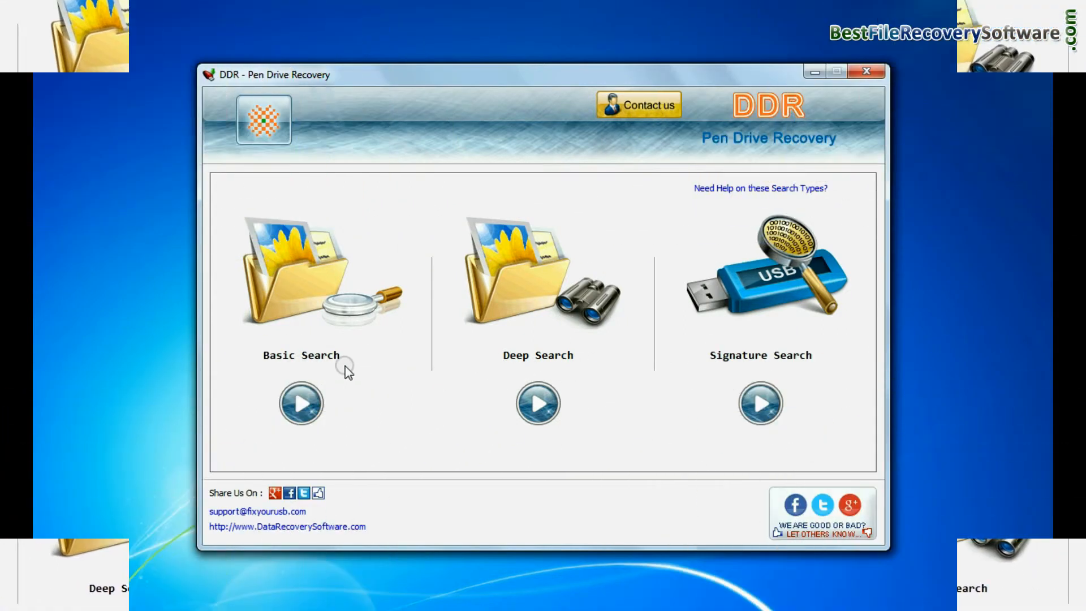
# Launch Basic Search from the DDR start screen to list the pen drive's partitions
pyautogui.click(300, 403)
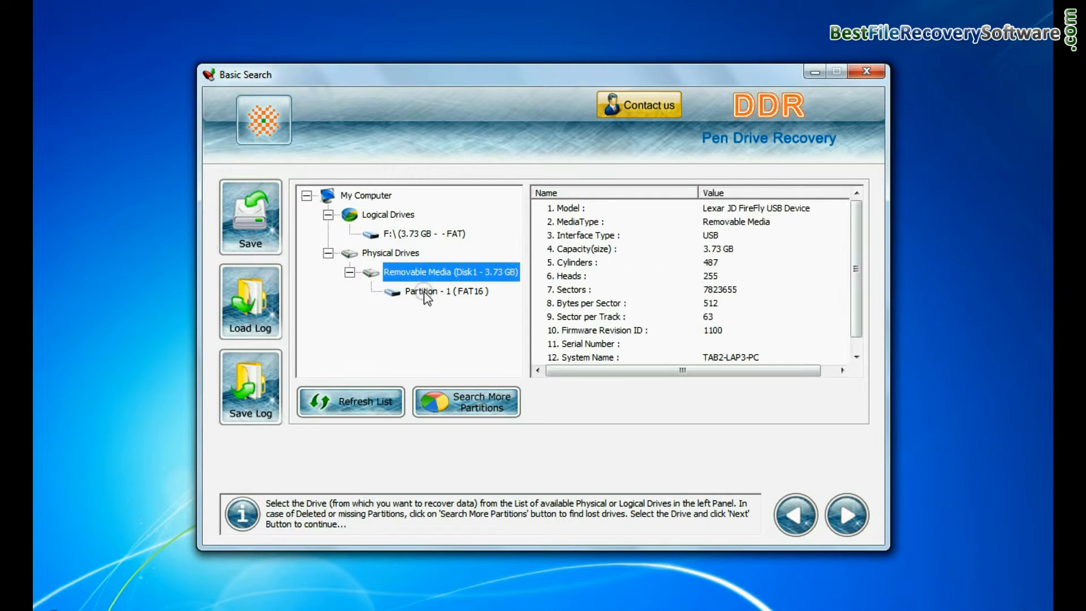
# Select Partition - 1 (FAT16) for Basic Search, returning to the search-type screen
pyautogui.click(845, 514)
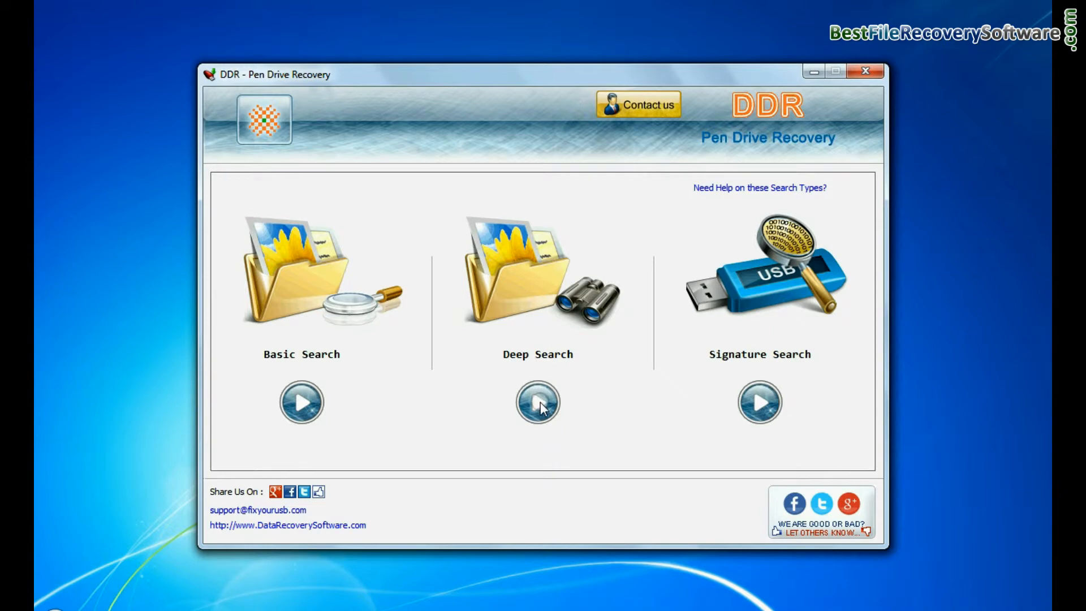
# Run a Deep Search on Partition - 1 with FAT16 as the file system
pyautogui.click(537, 402)
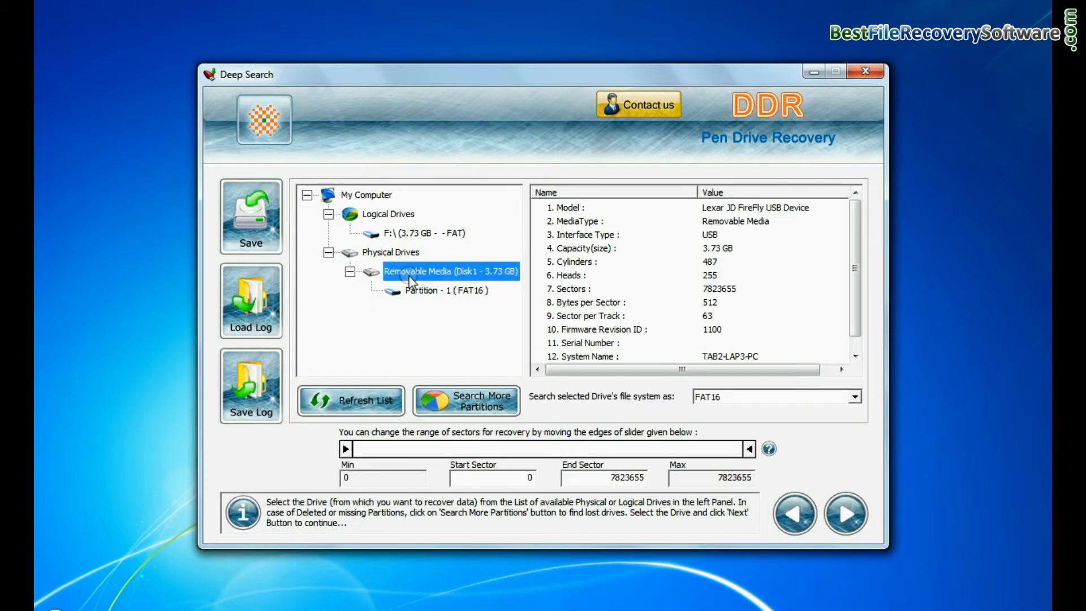
pyautogui.click(447, 290)
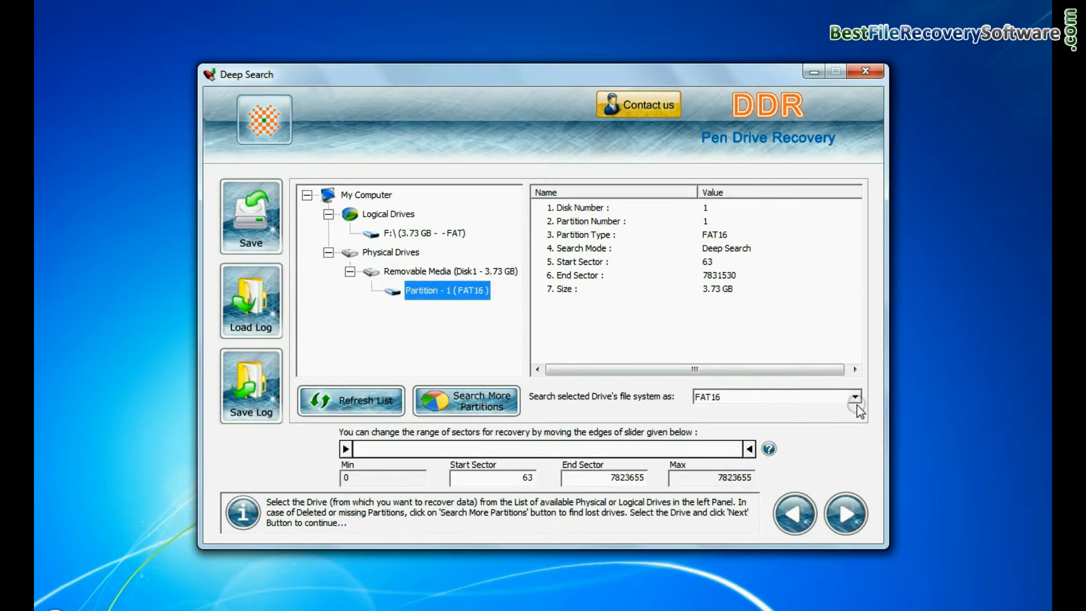
pyautogui.click(855, 396)
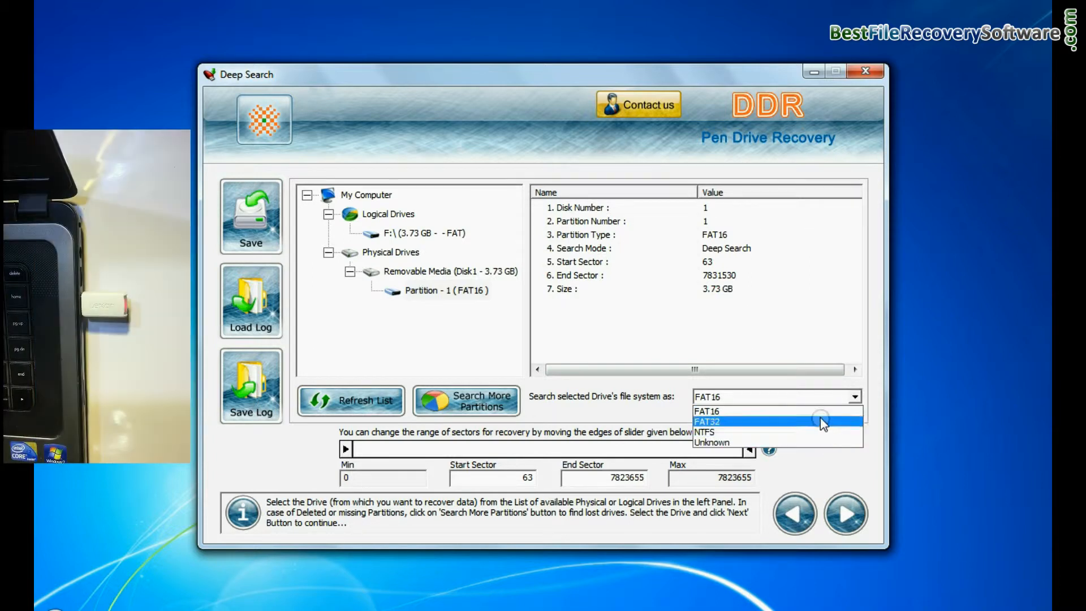
pyautogui.click(707, 411)
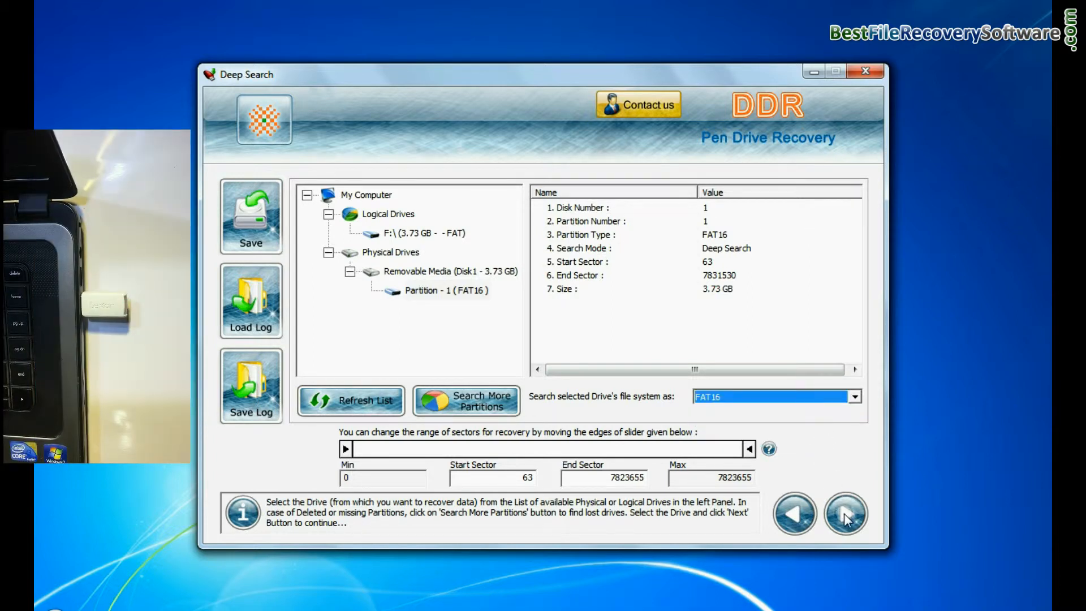
pyautogui.click(845, 513)
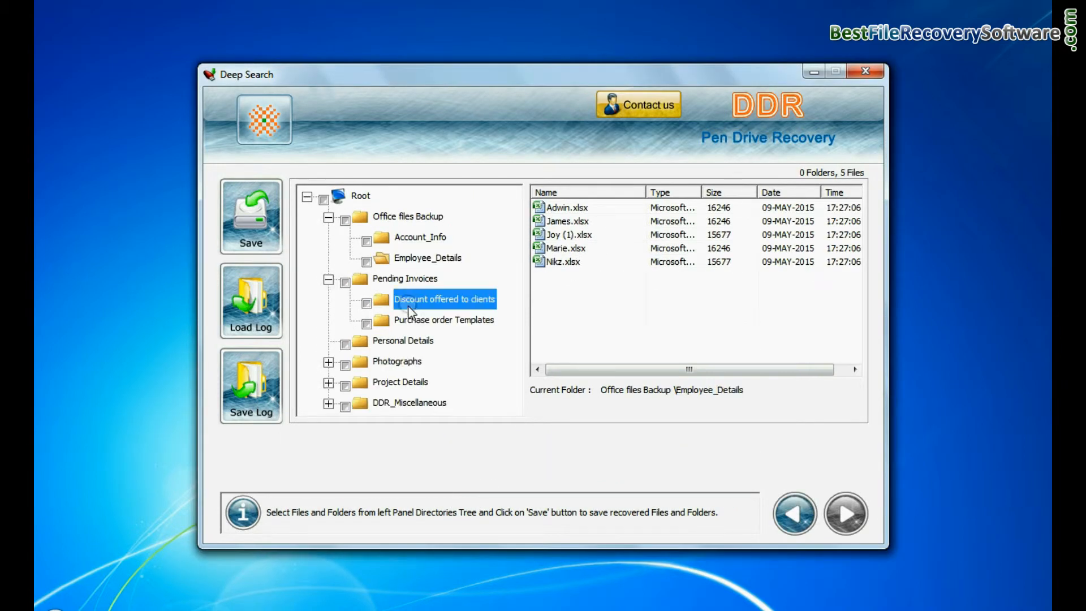
# Save the recovered Deep Search folders to D:\Recovered Data, then select Partition - 1 for Signature Search
pyautogui.click(419, 340)
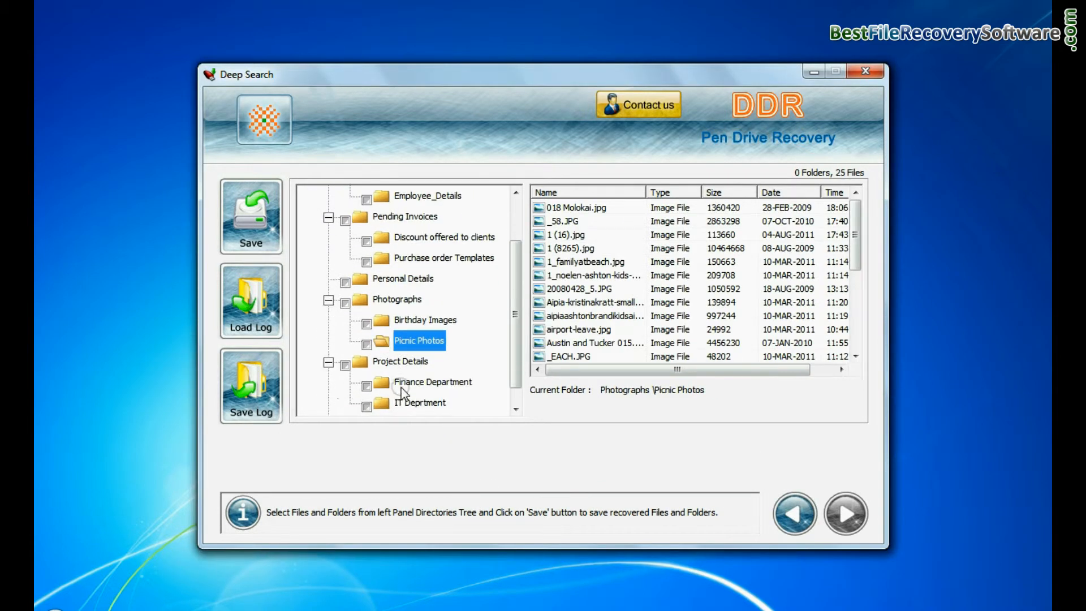
pyautogui.click(249, 215)
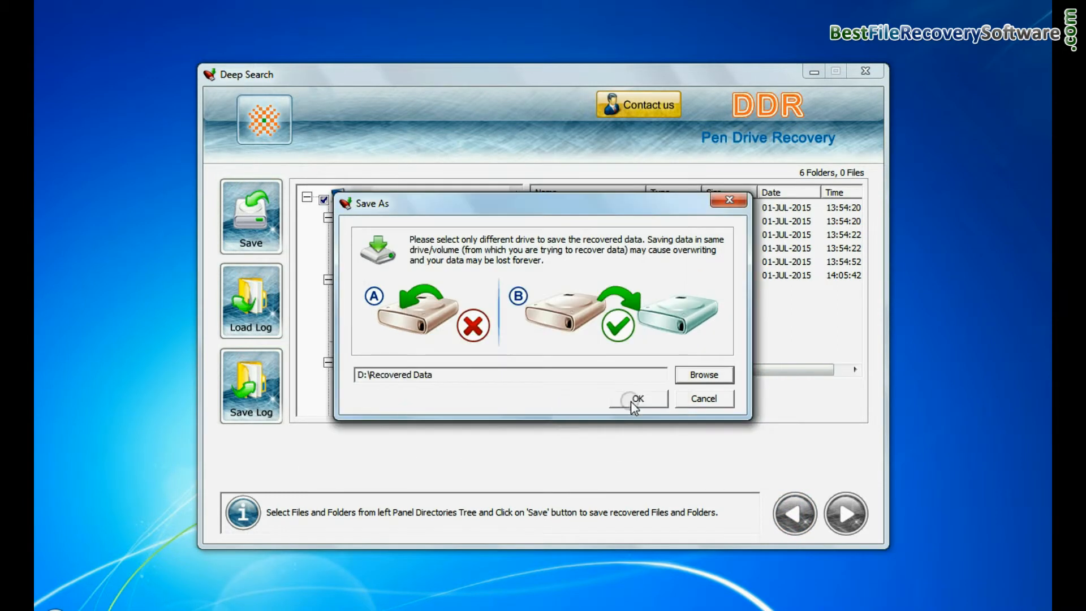
pyautogui.click(636, 398)
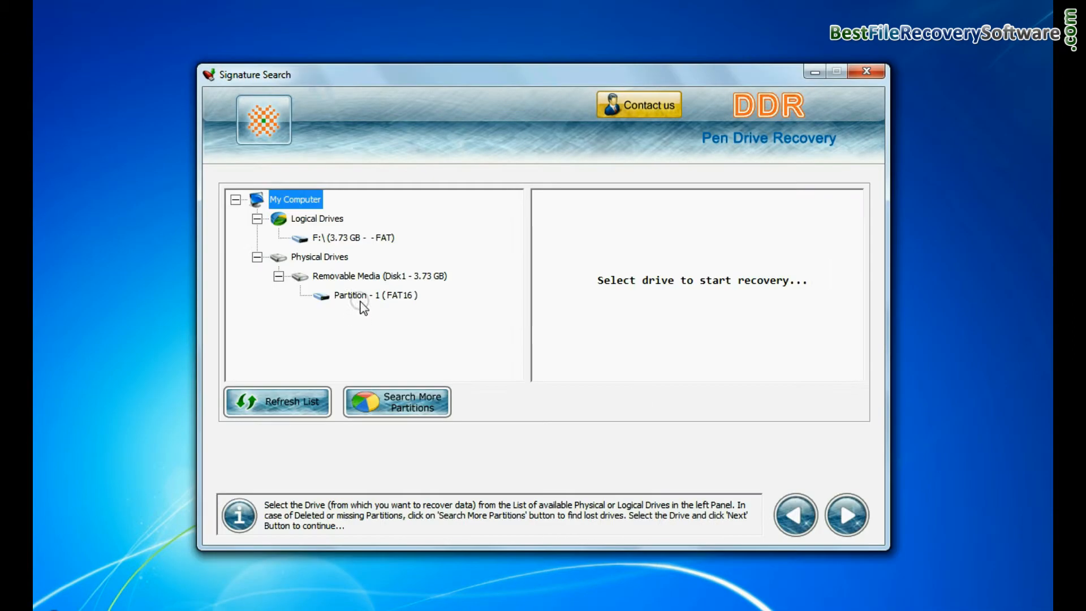
pyautogui.click(374, 295)
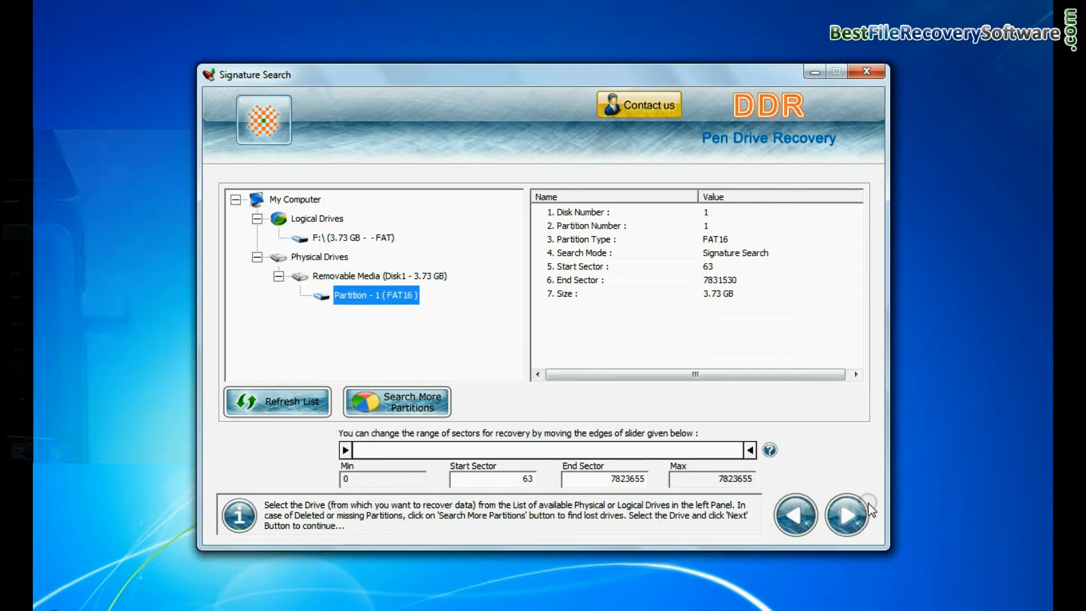
pyautogui.click(845, 514)
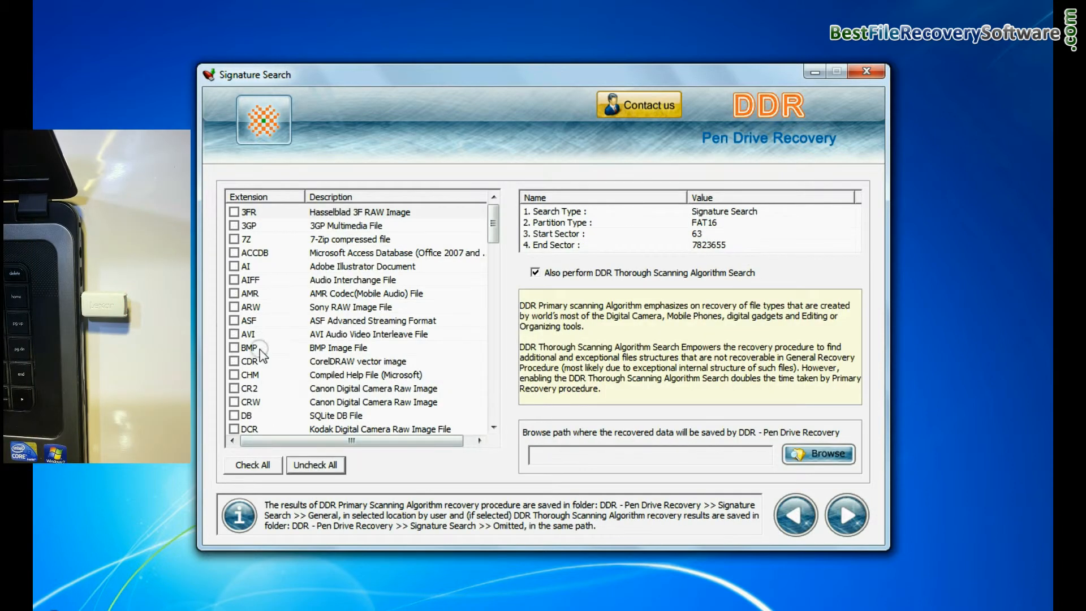
# Set D:\Recovered Data as the destination and start the Signature Search scan
pyautogui.scroll(-3)
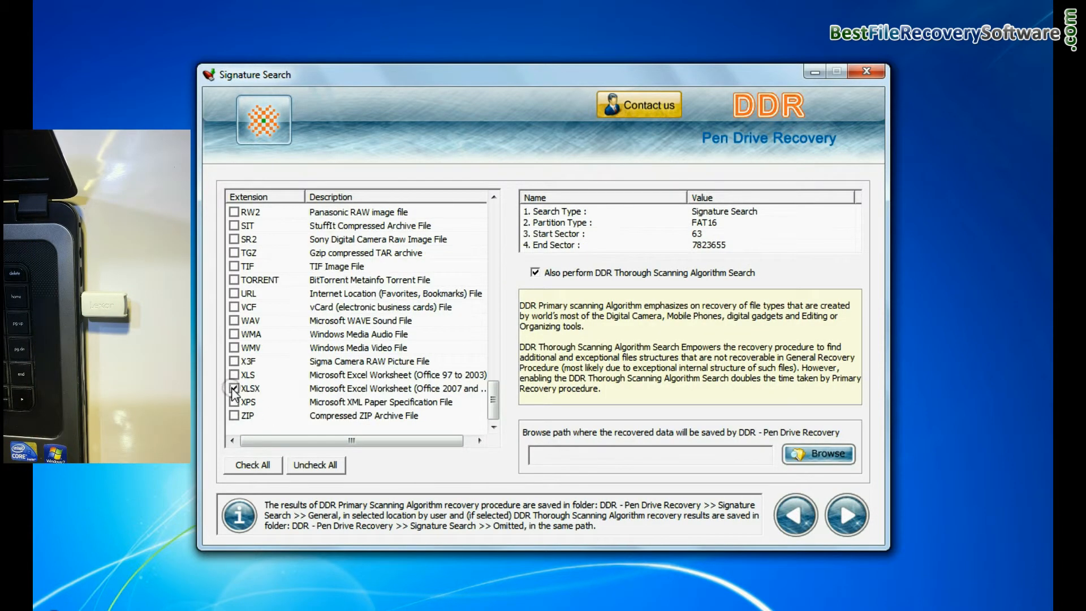
pyautogui.click(818, 454)
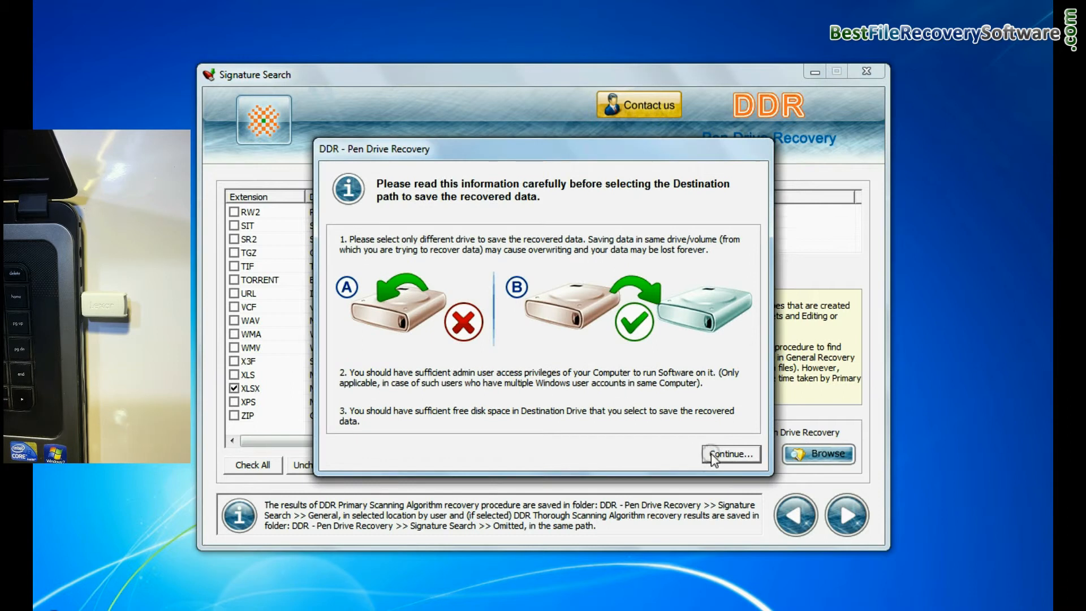
pyautogui.click(729, 453)
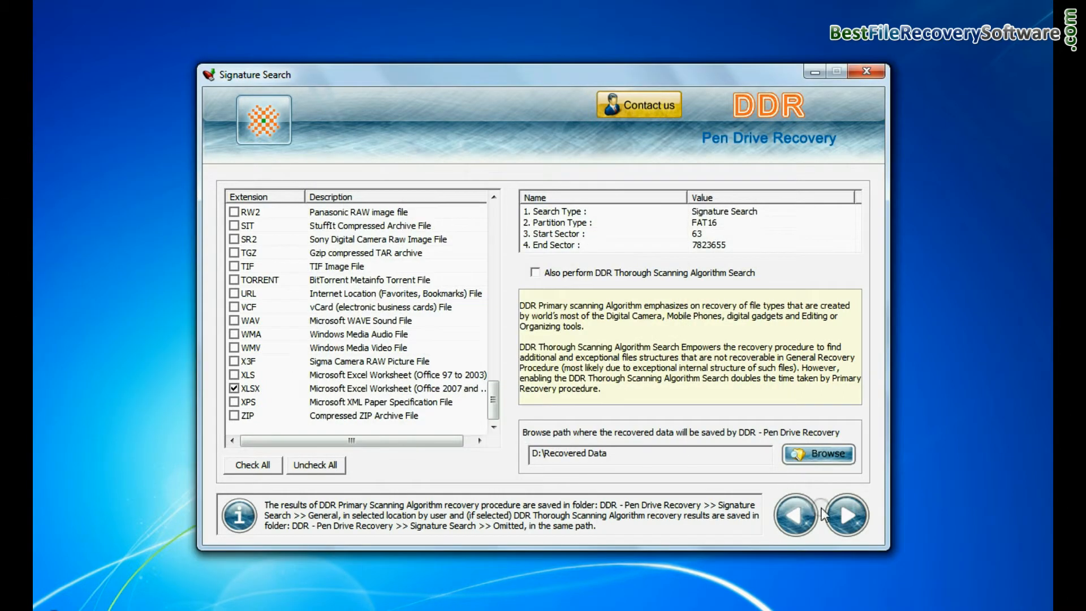
pyautogui.click(845, 515)
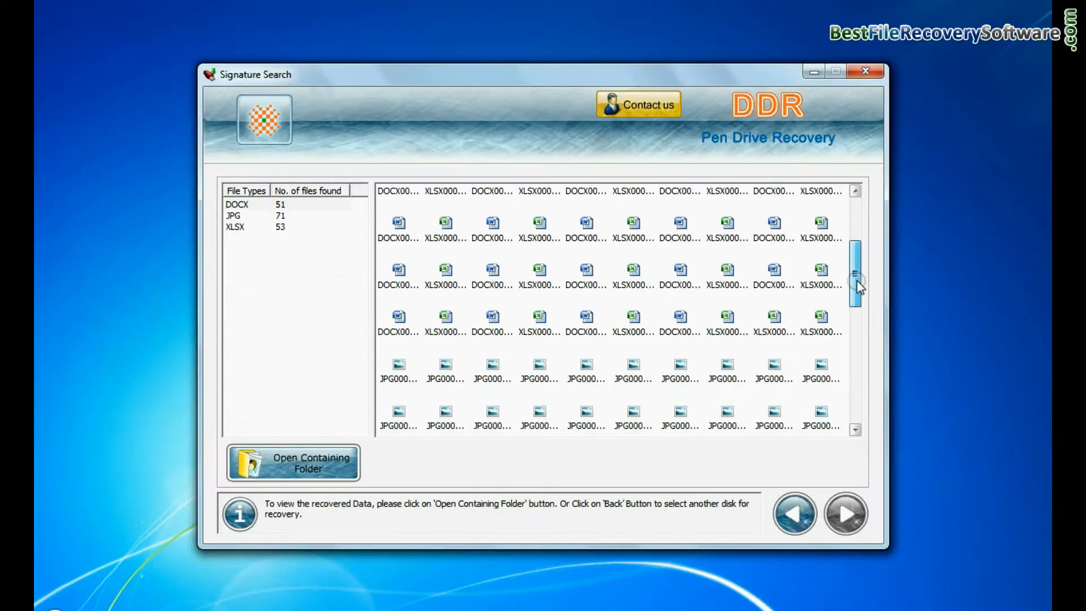
# Open the containing folder of recovered files and its General folder
pyautogui.scroll(-3)
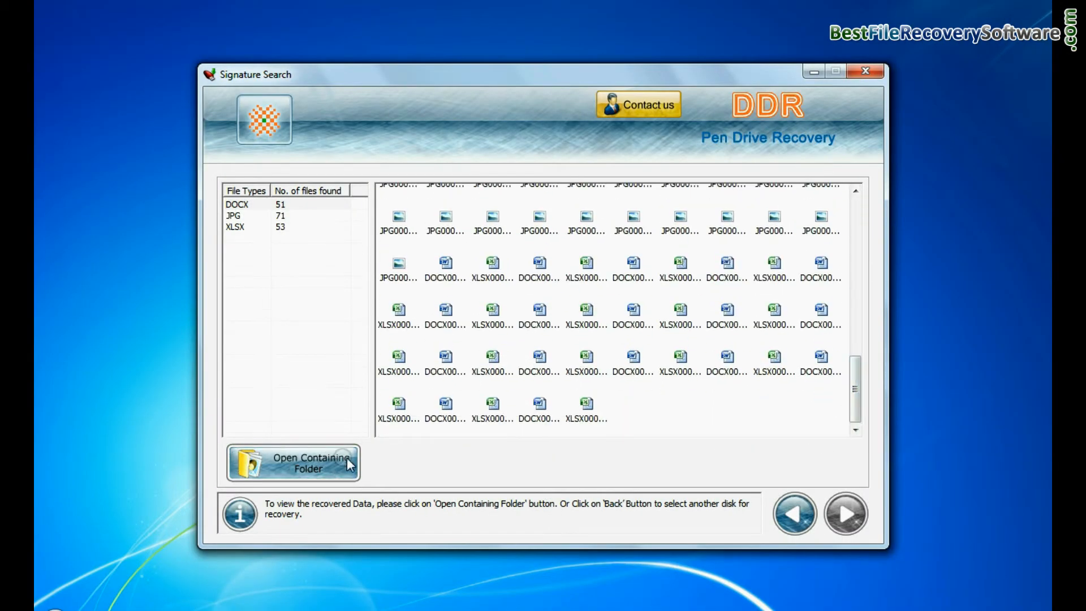
pyautogui.click(293, 463)
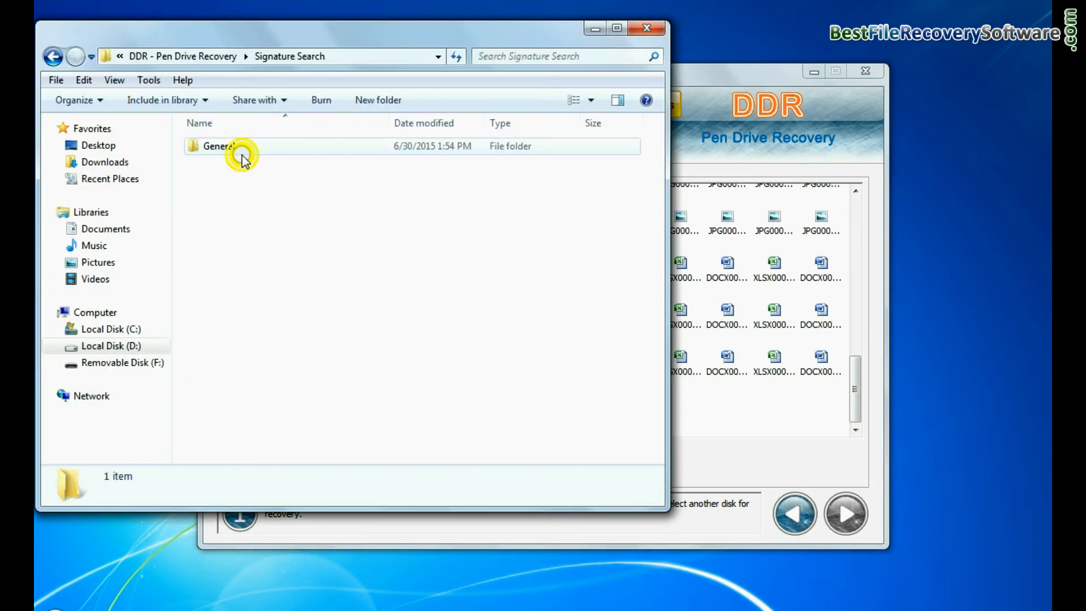
pyautogui.doubleClick(218, 145)
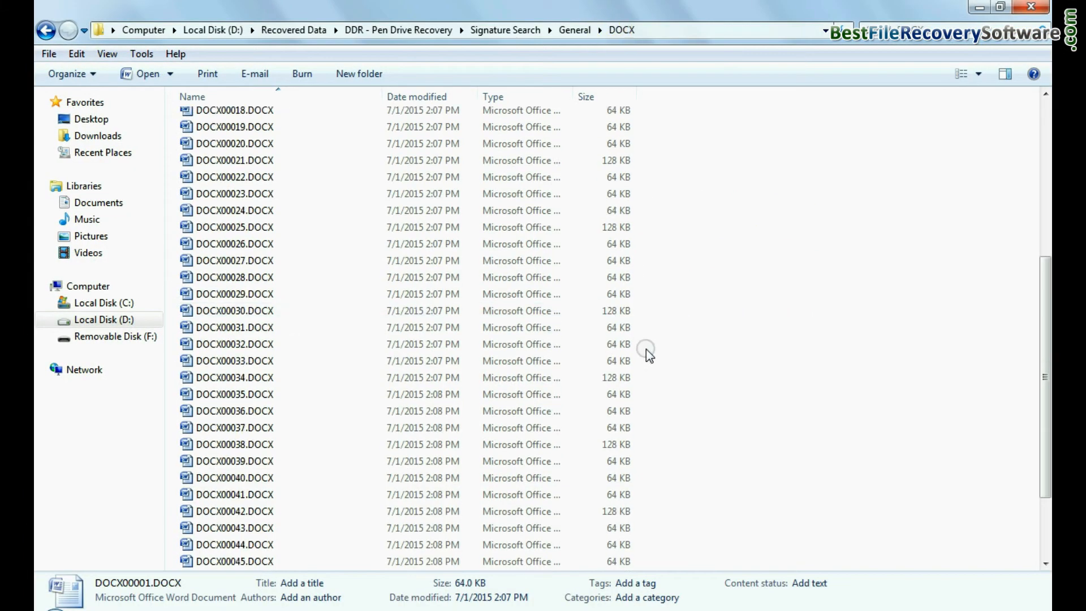